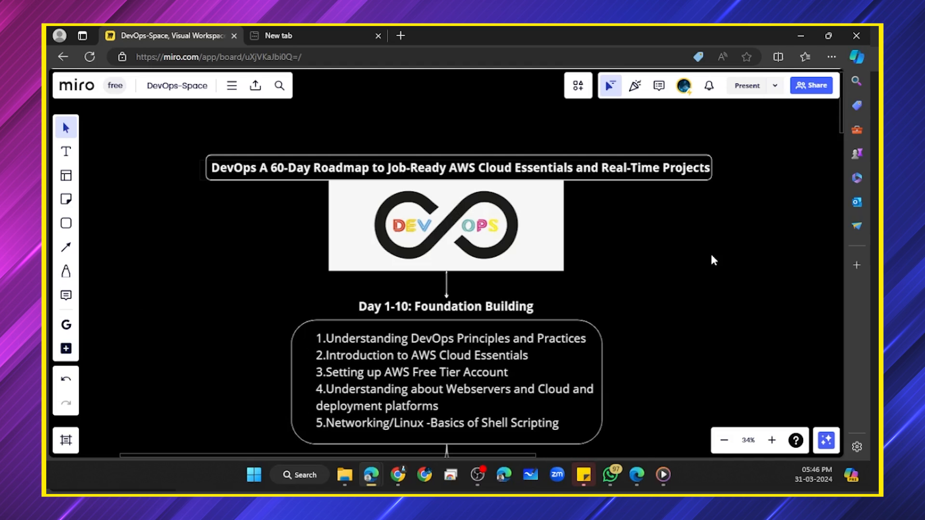
Scroll down from Day 1-10 to the Day 11-15 SCM-to-CI and Day 16-20 CI/CD boxes
scroll("down", 3)
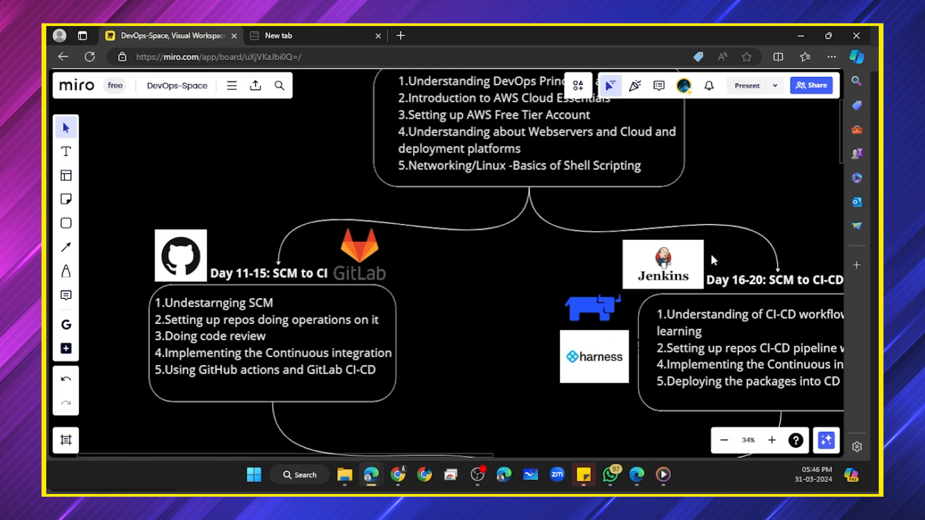
mouse_move(504, 246)
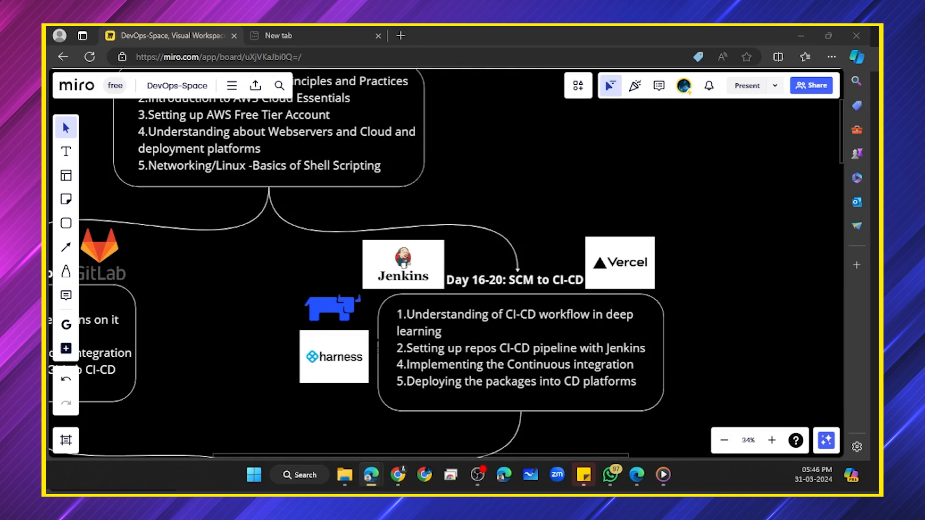
mouse_move(790, 257)
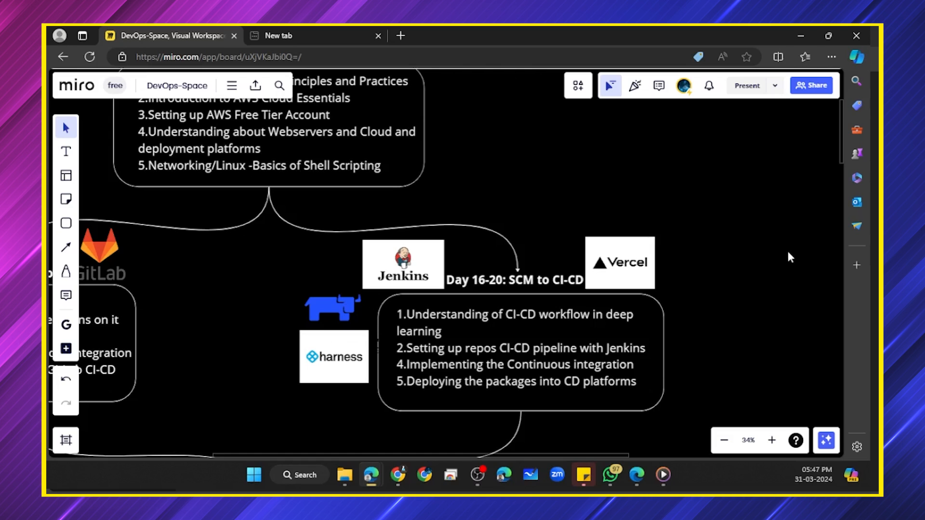
Scroll down to Day 21-26 Security and Compliance until the Day 27-40 heading appears
scroll("down", 3)
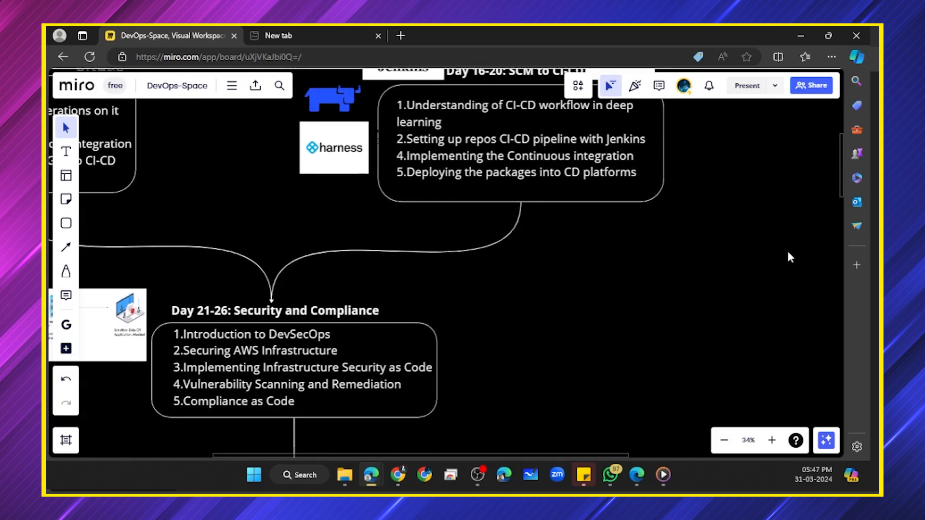
scroll("down", 3)
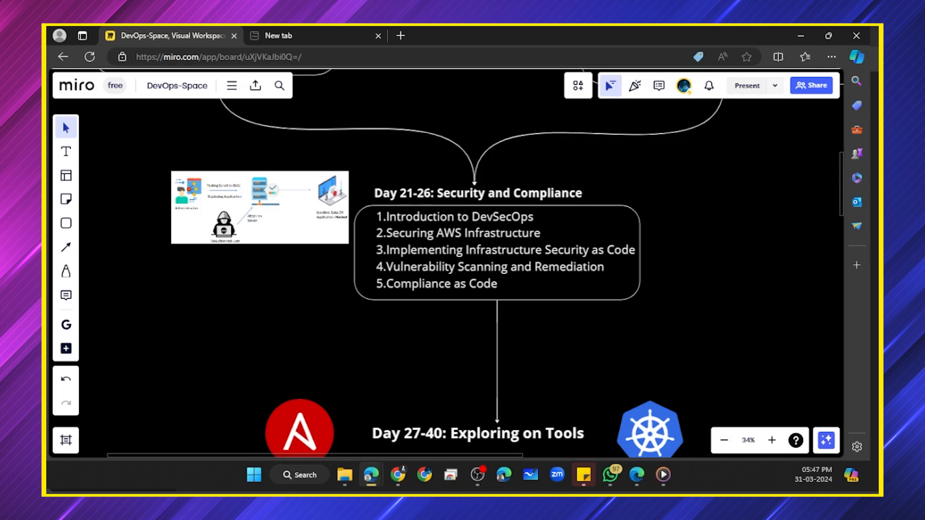
scroll("down", 3)
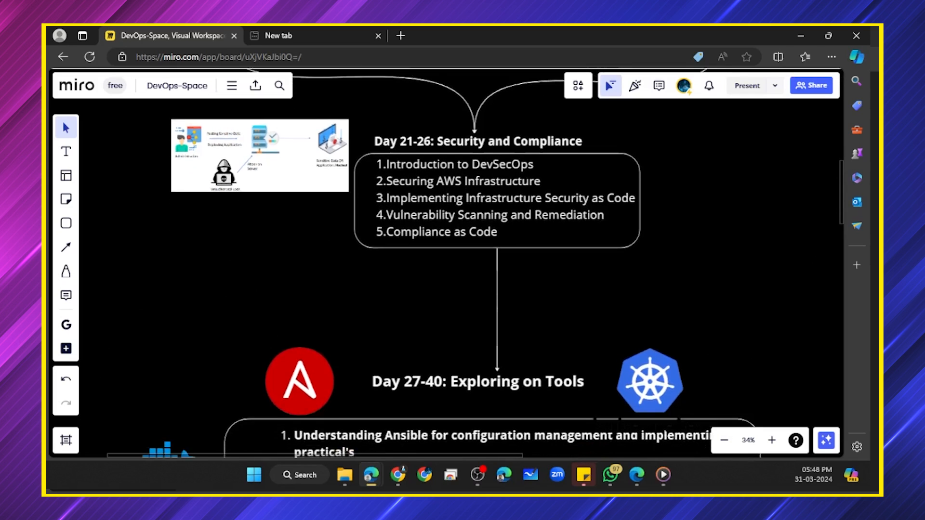
Scroll past Day 27-40 Exploring on Tools to the Day 40-45 Real-Time Project 1 box
scroll("down", 3)
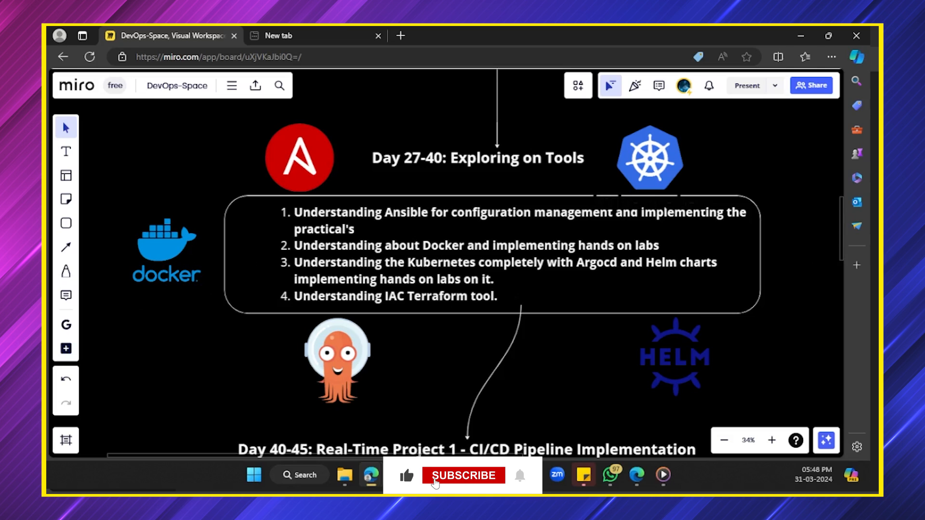
left_click(464, 475)
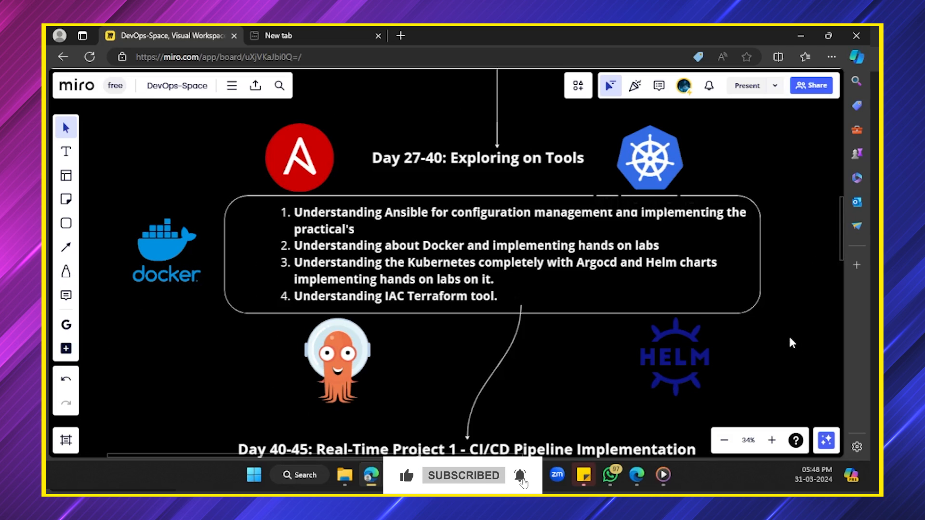
scroll("down", 3)
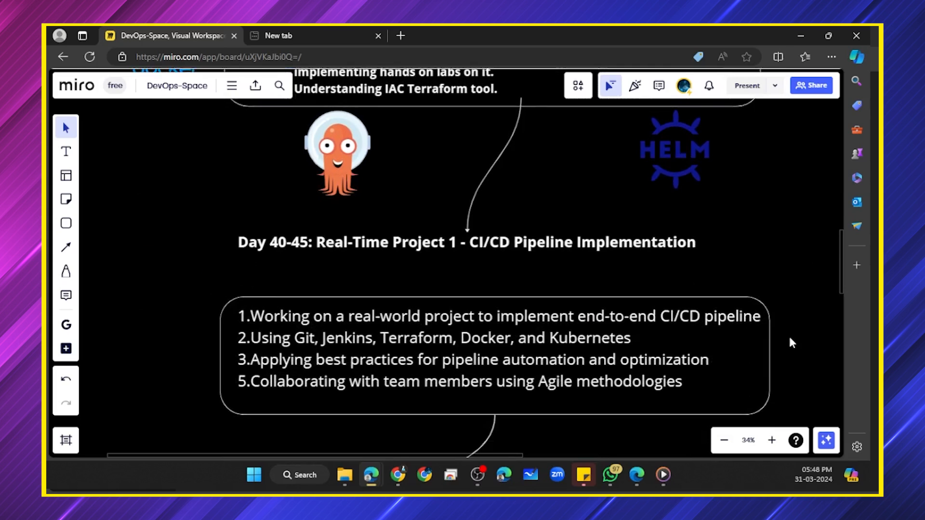
scroll("up", 3)
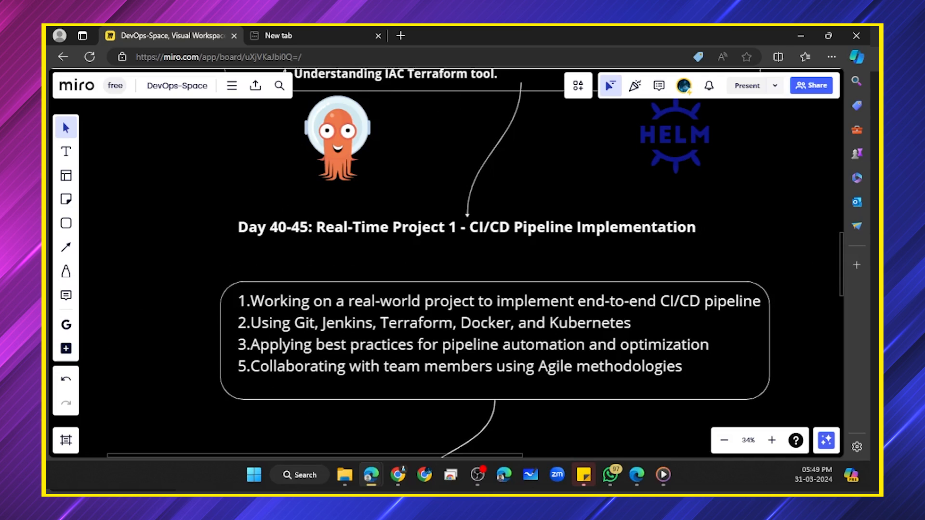
mouse_move(759, 261)
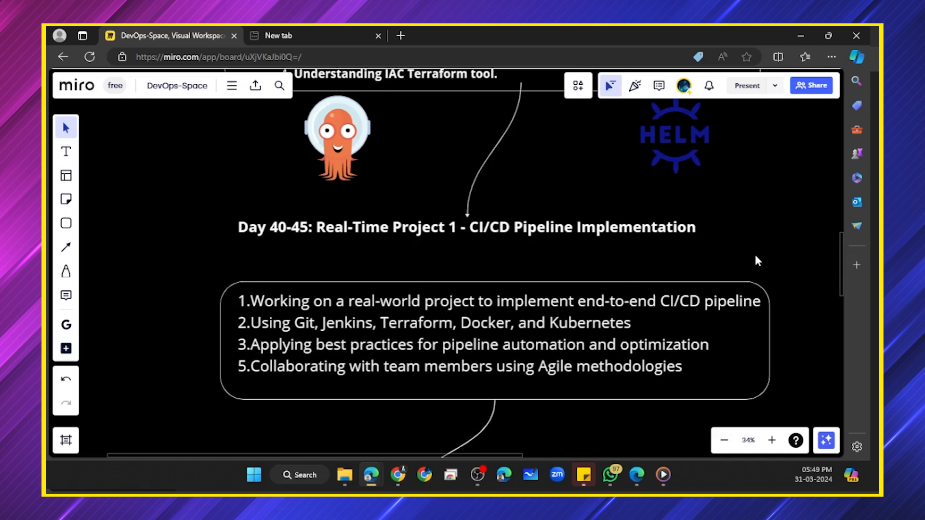
scroll("right", 3)
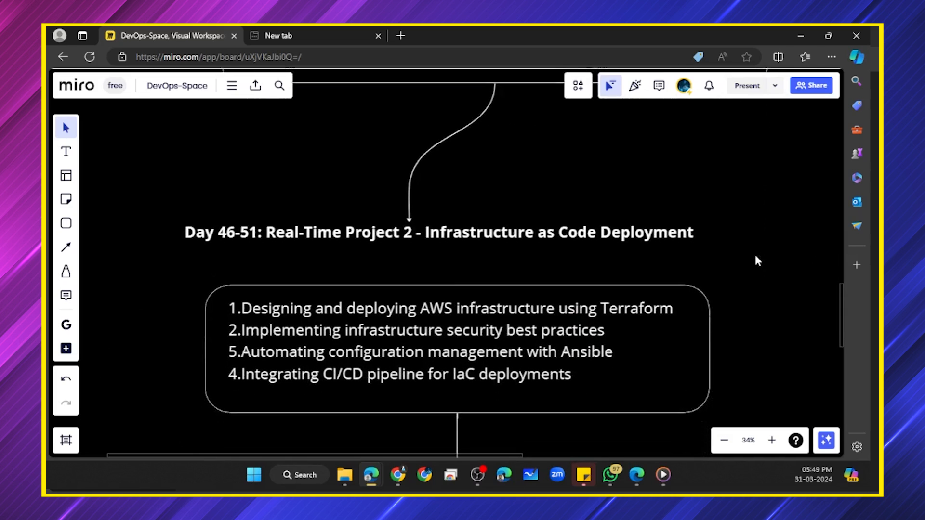
Scroll past Day 46-51 to Day 52-56 Resume Building and the final Day 57-60 block
scroll("up", 3)
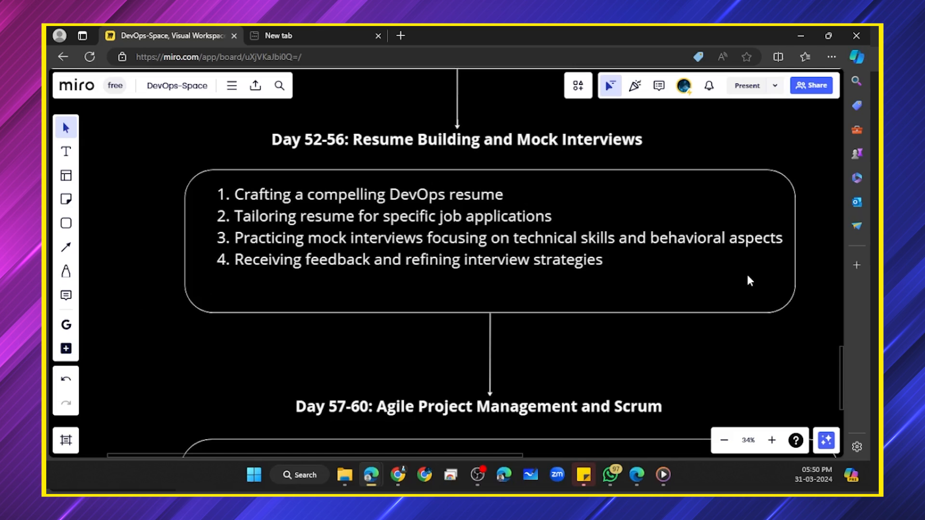
scroll("down", 3)
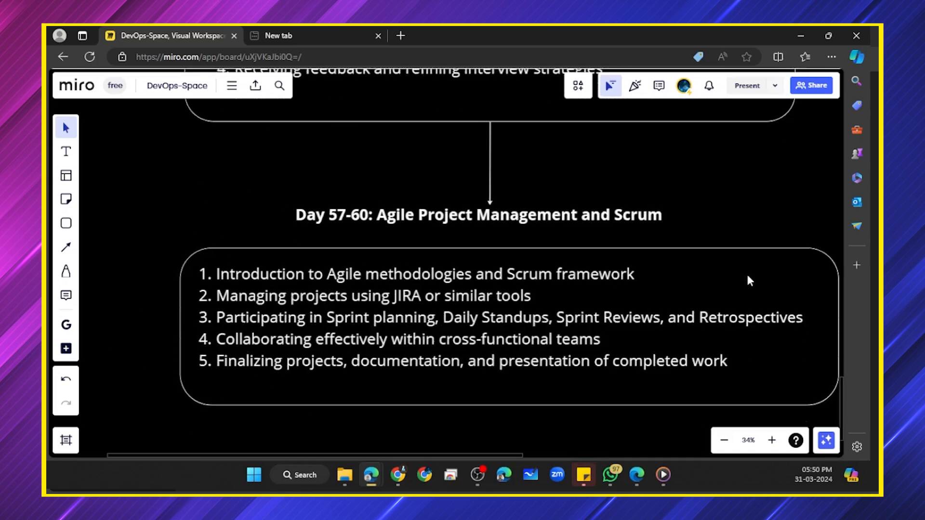